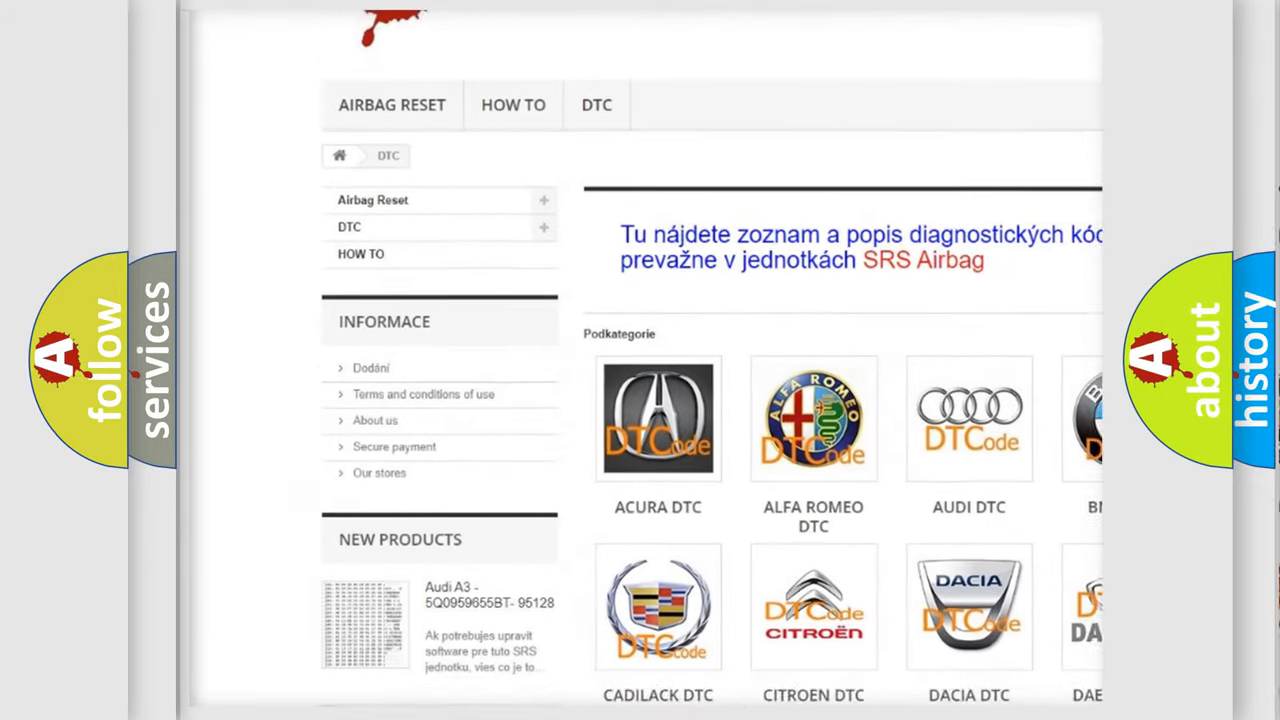
Scroll down the DTC category page past the manufacturer logos to the list of code entries
{"action": "scroll", "scroll_direction": "down", "scroll_amount": 3}
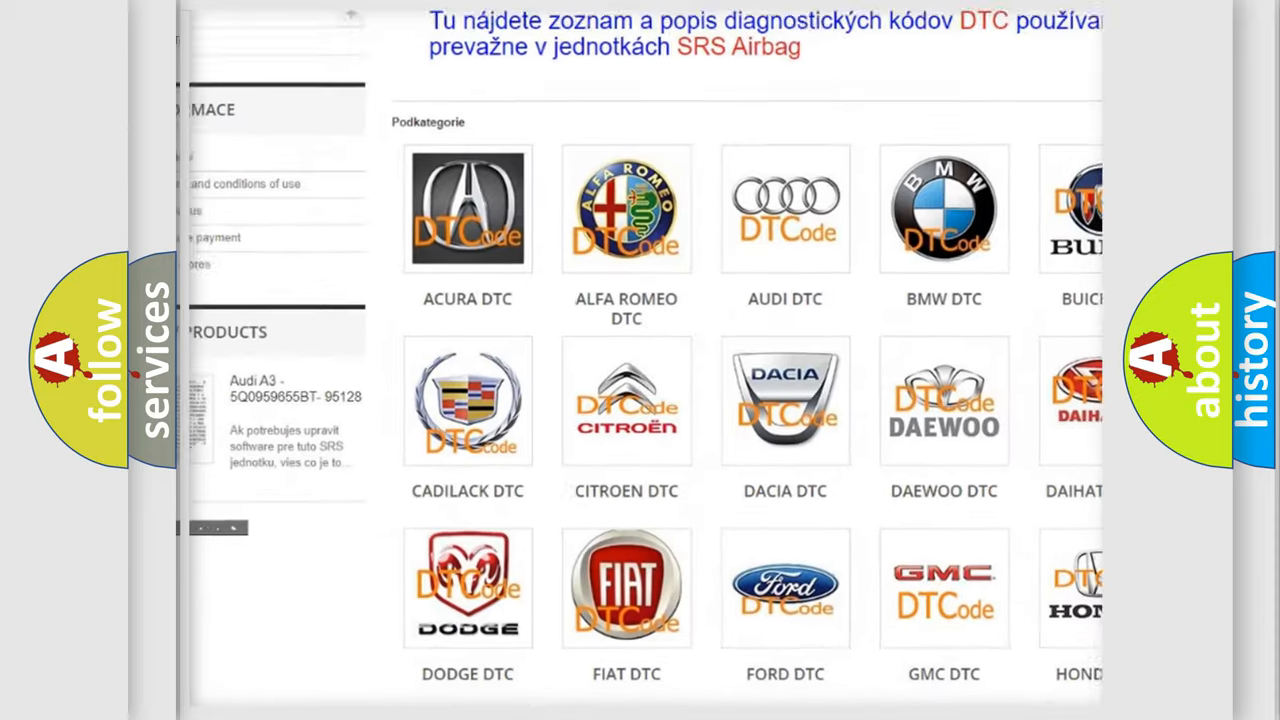
{"action": "scroll", "scroll_direction": "down", "scroll_amount": 3}
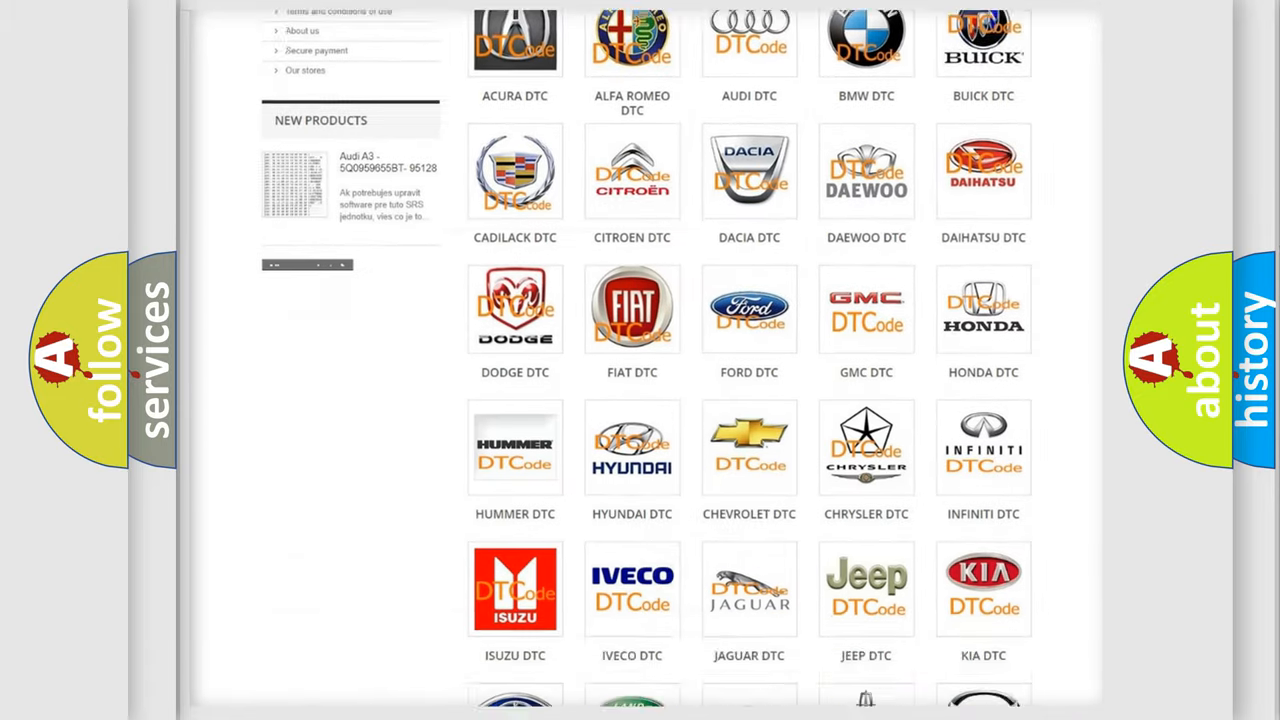
{"action": "scroll", "scroll_direction": "down", "scroll_amount": 3}
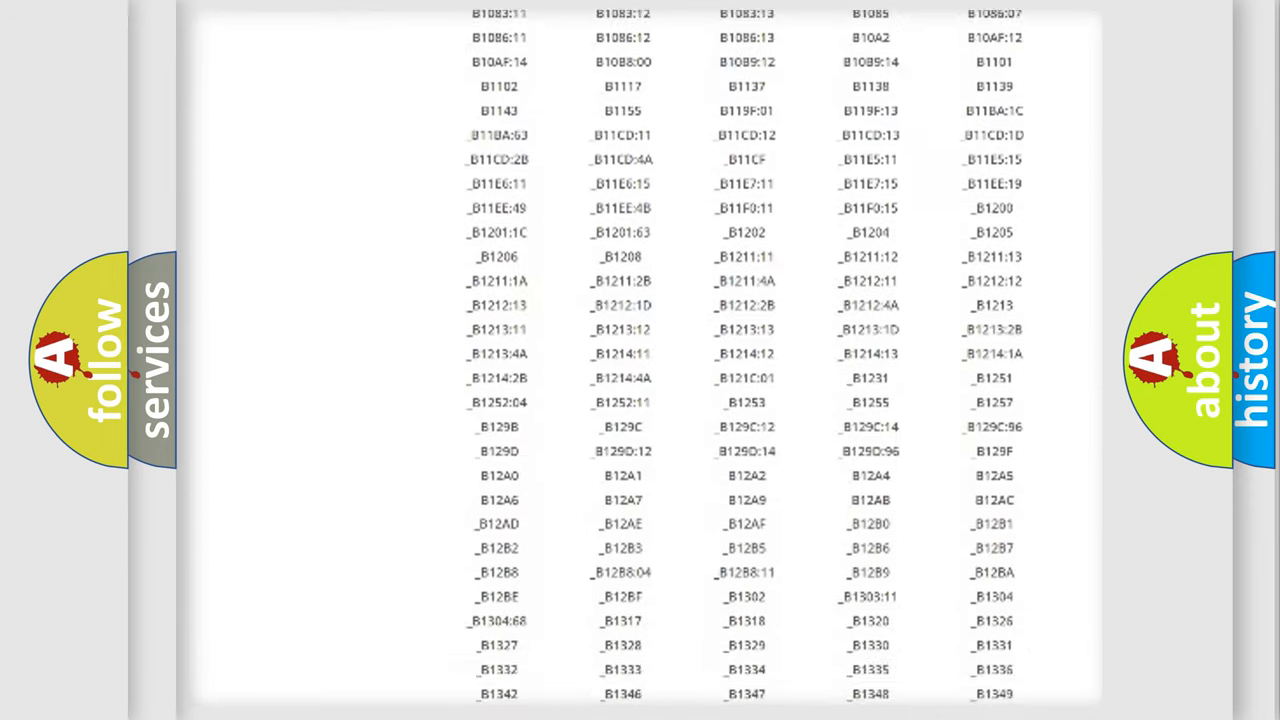
{"action": "scroll", "scroll_direction": "down", "scroll_amount": 3}
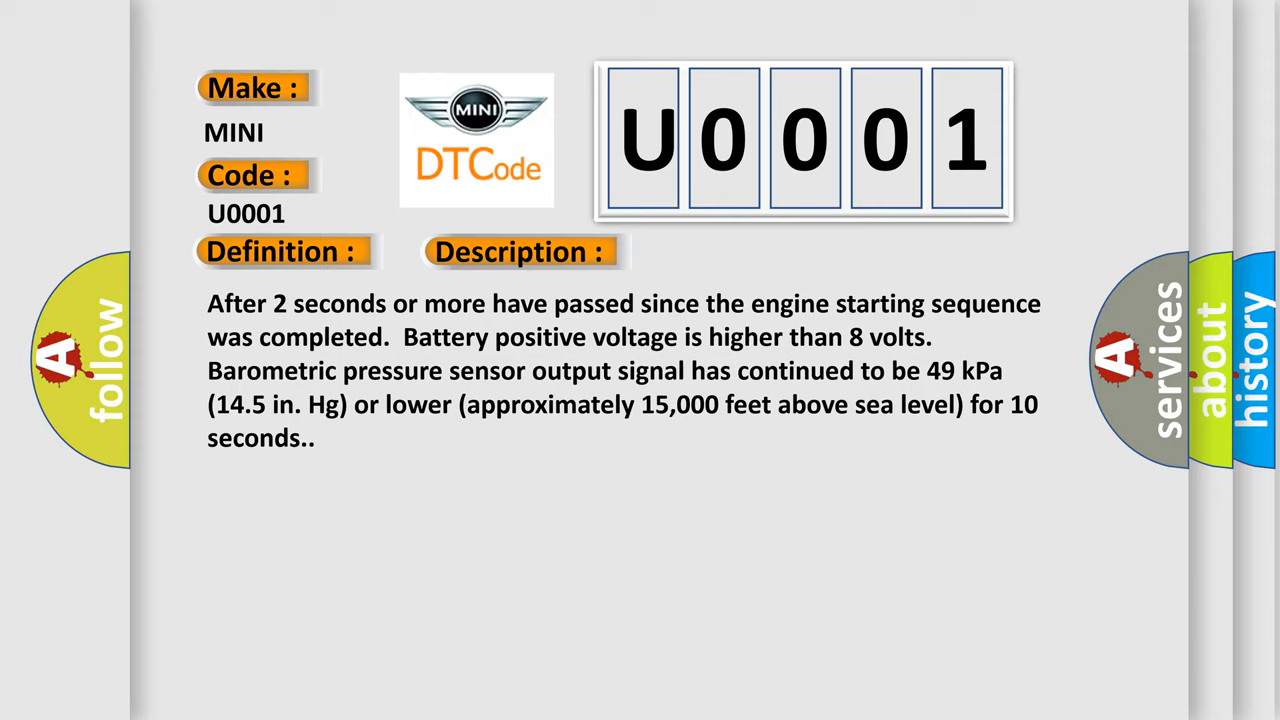
Advance the slide to the Cause section listing ECM failed and PCM failed
{"action": "left_click", "coordinate": [732, 252]}
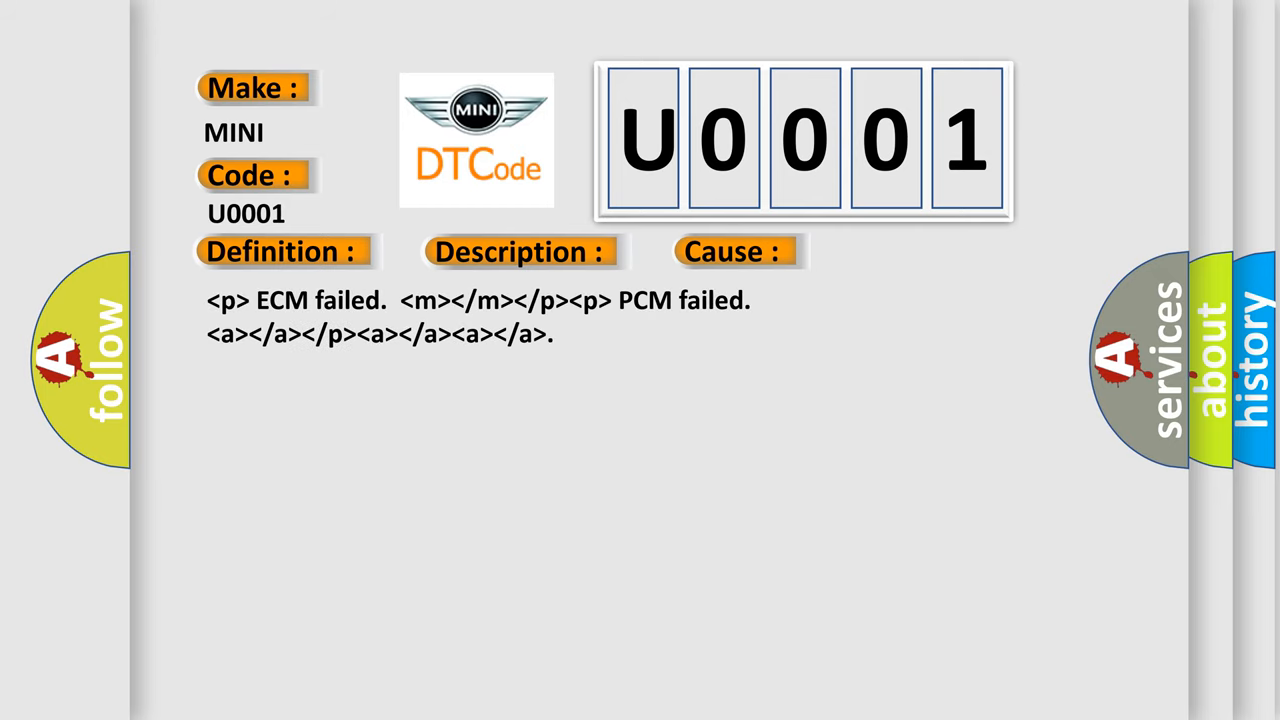